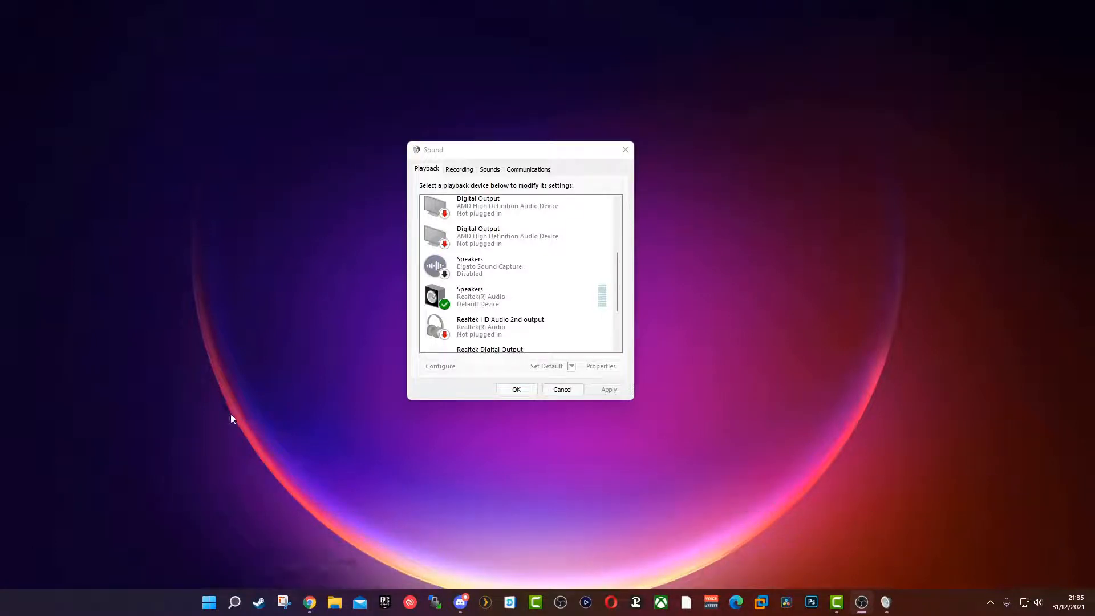
mouse_move(391, 115)
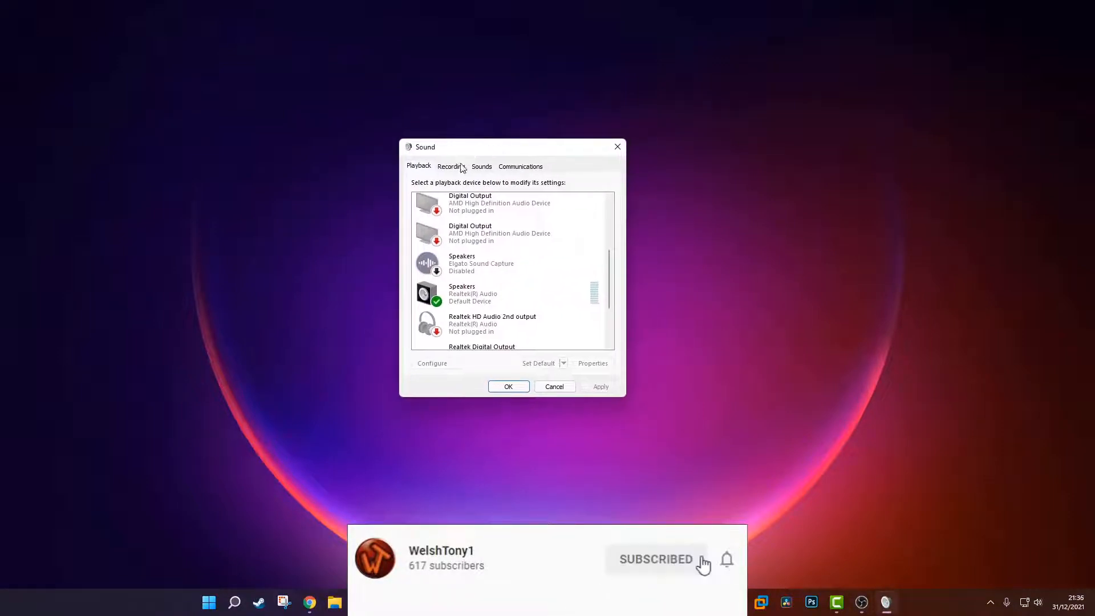
- Close the Sound dialog and reach the System > Sound page by searching 'sounds' from Start
click(727, 559)
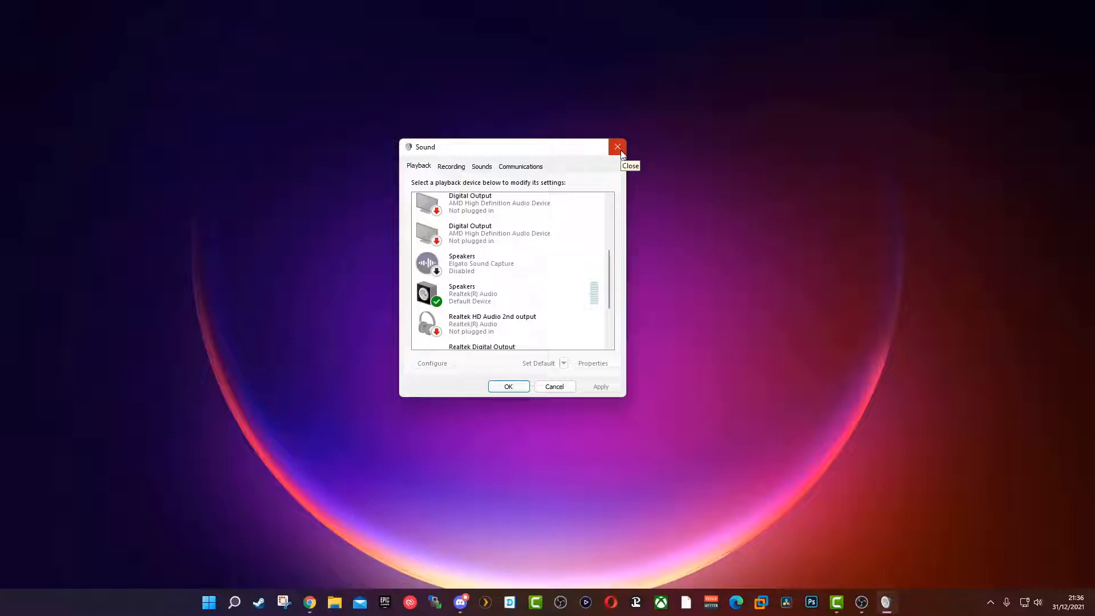
click(617, 147)
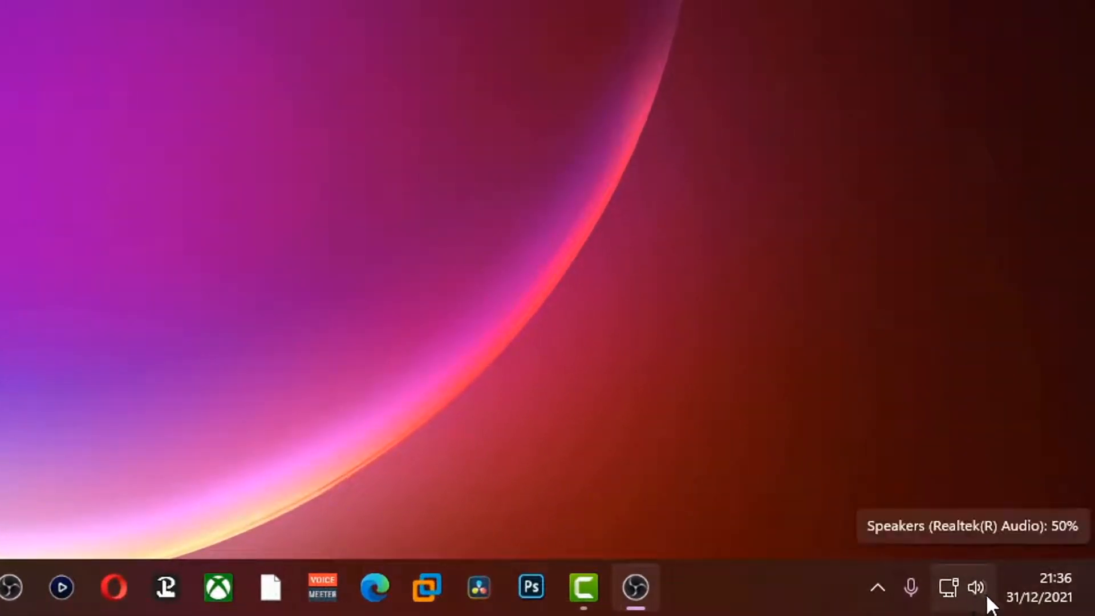
right_click(976, 587)
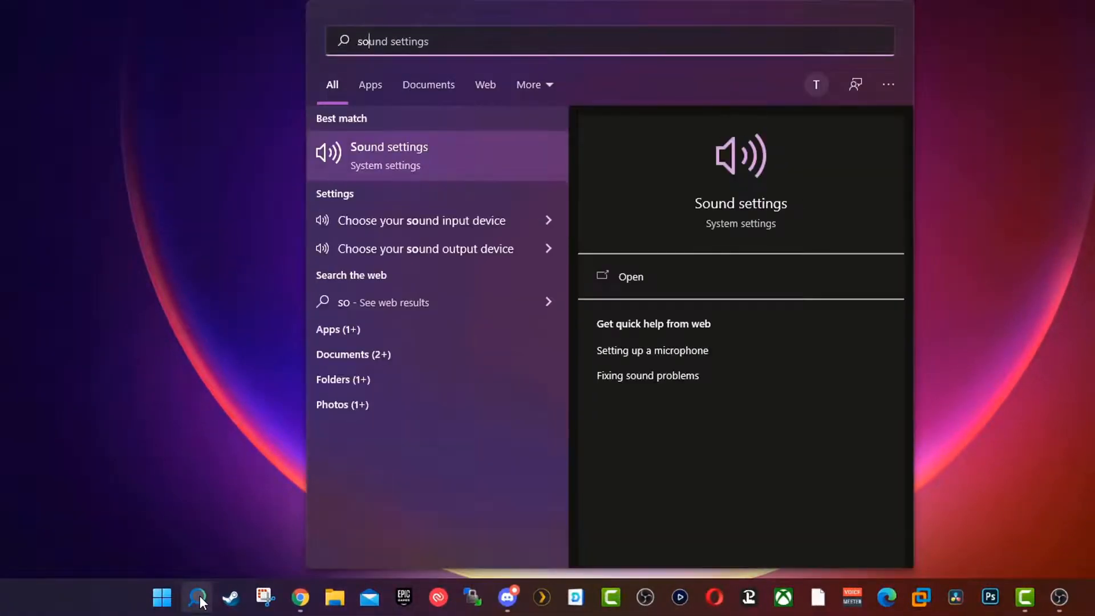
text(sounds)
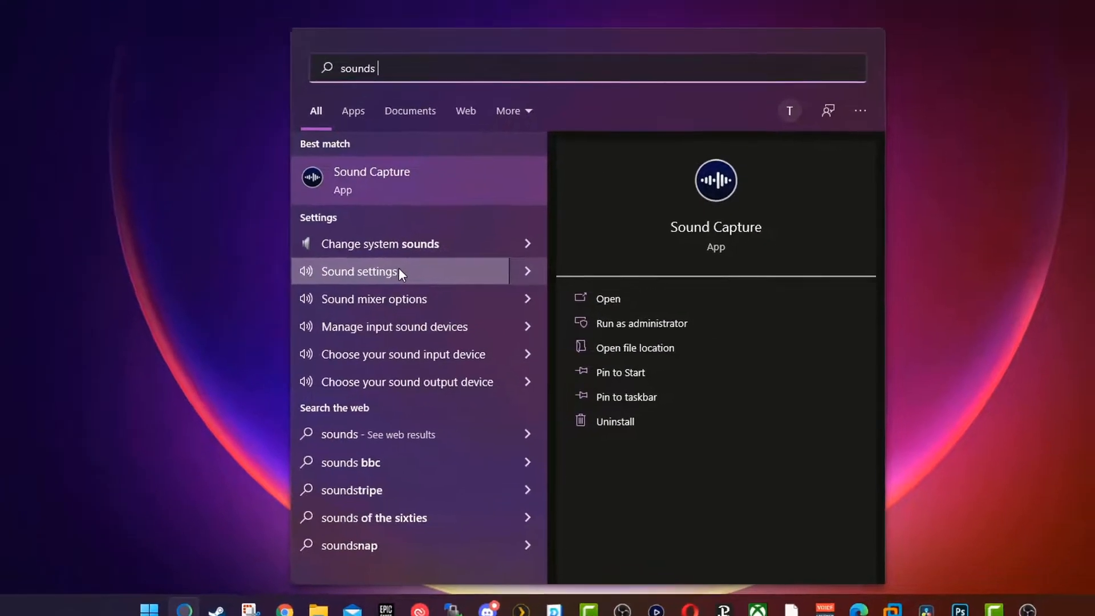
click(359, 271)
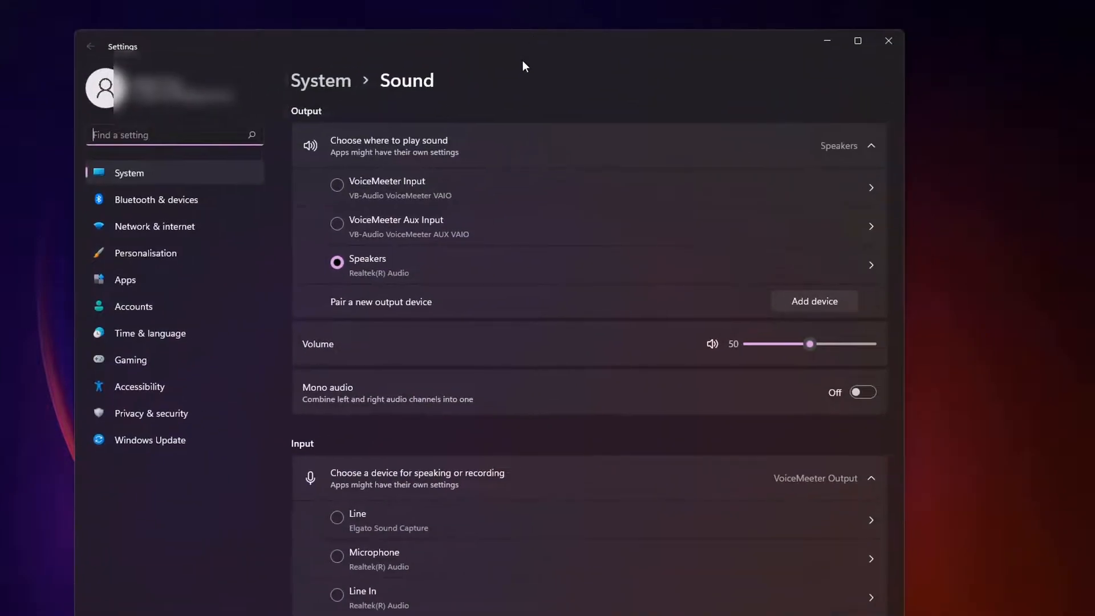
- Reach More sound settings under Advanced to reopen the classic Sound dialog, then close Settings
scroll(down, 3)
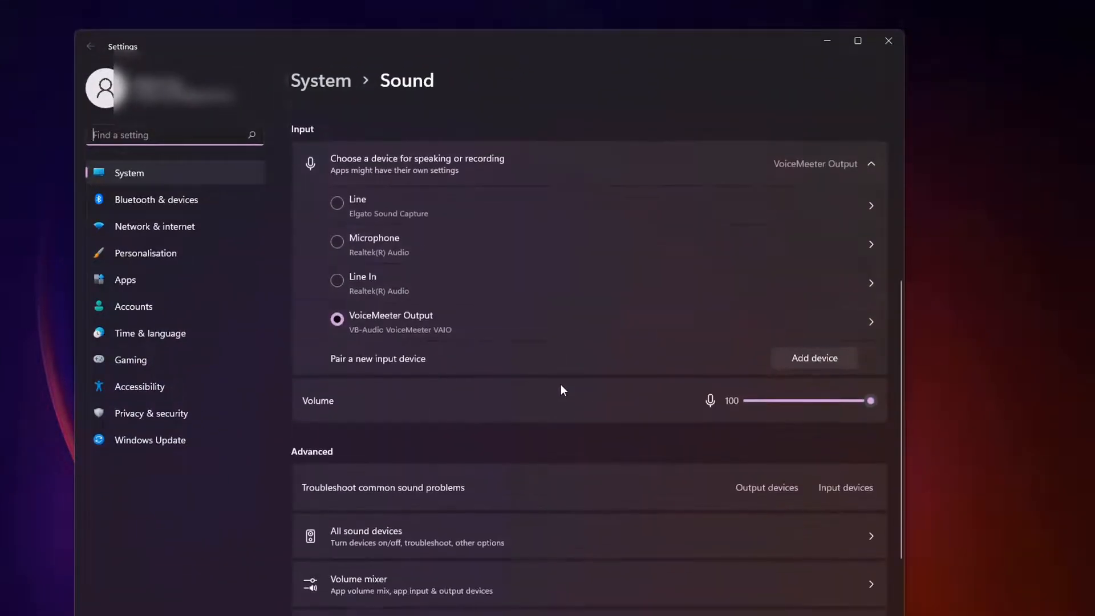
scroll(down, 3)
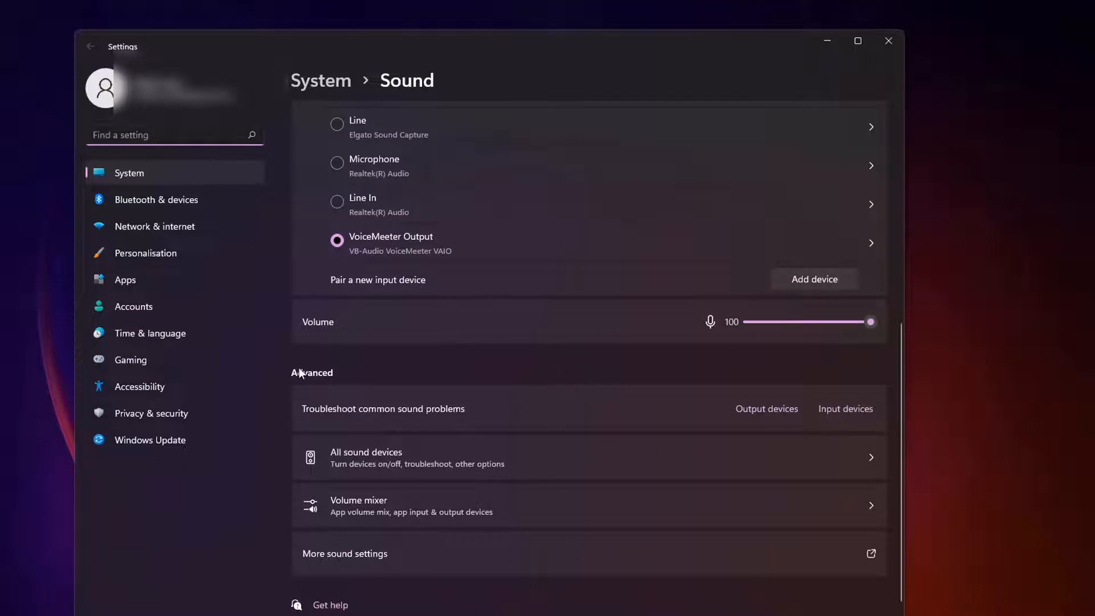
mouse_move(256, 502)
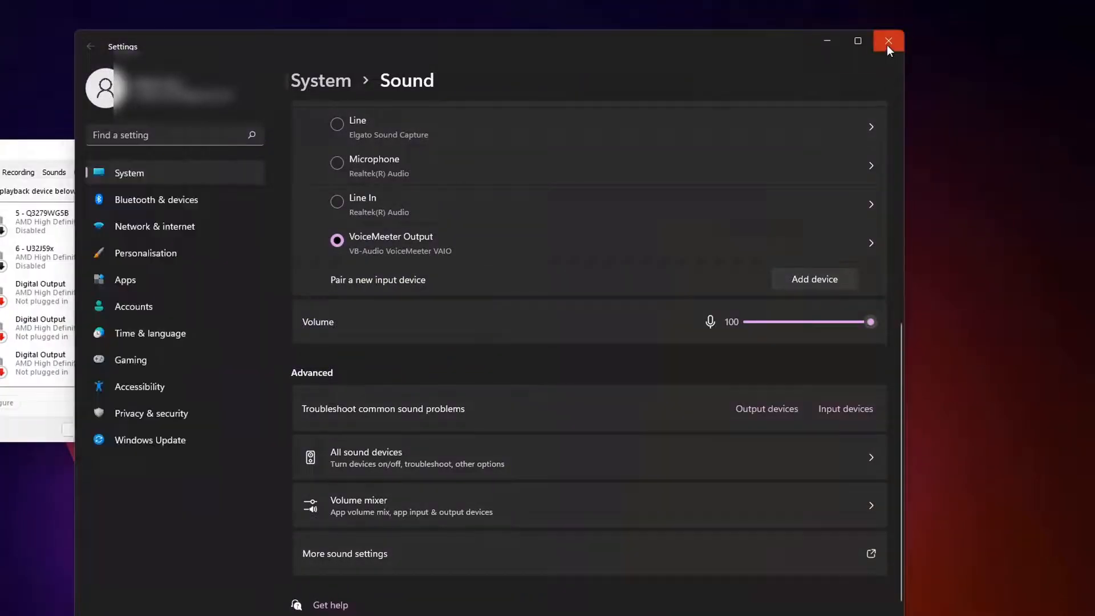
click(888, 41)
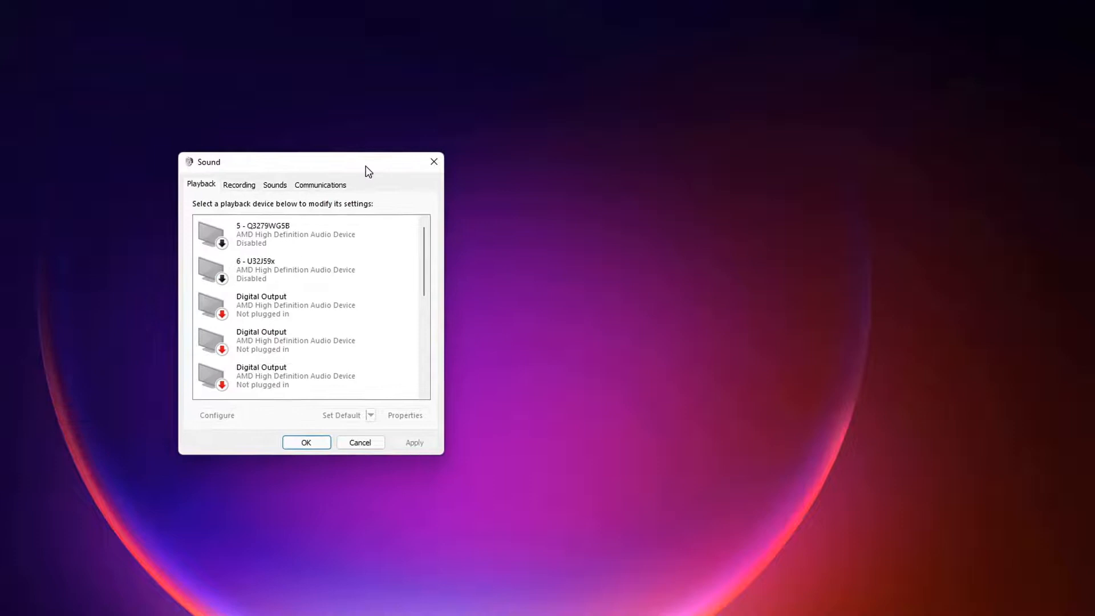
- Show the Recording device list and bring up the context menu for the Realtek Microphone
click(300, 268)
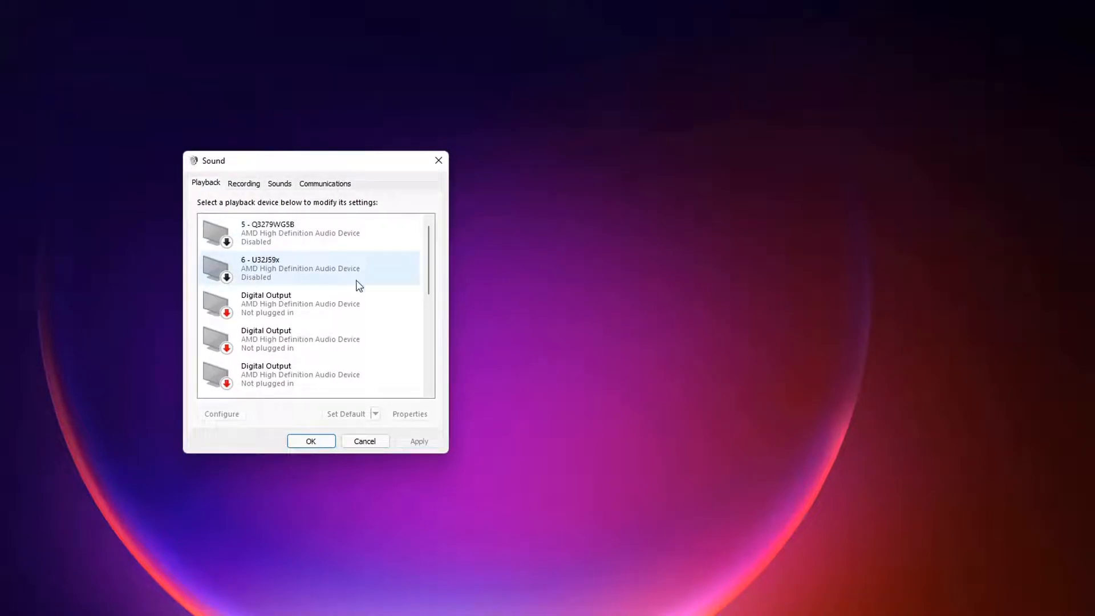
scroll(down, 3)
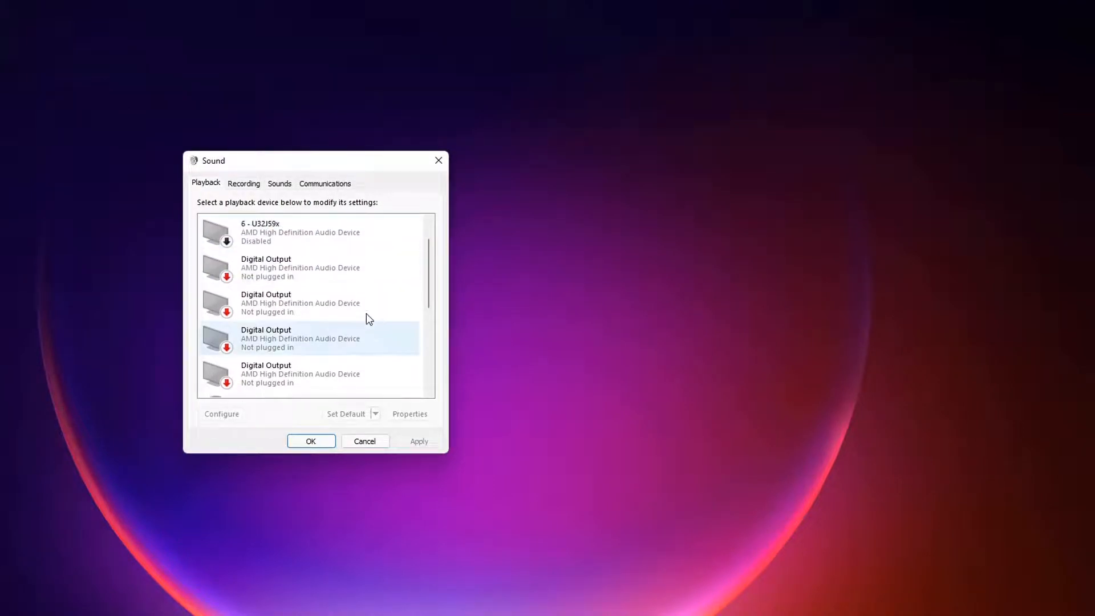
scroll(down, 3)
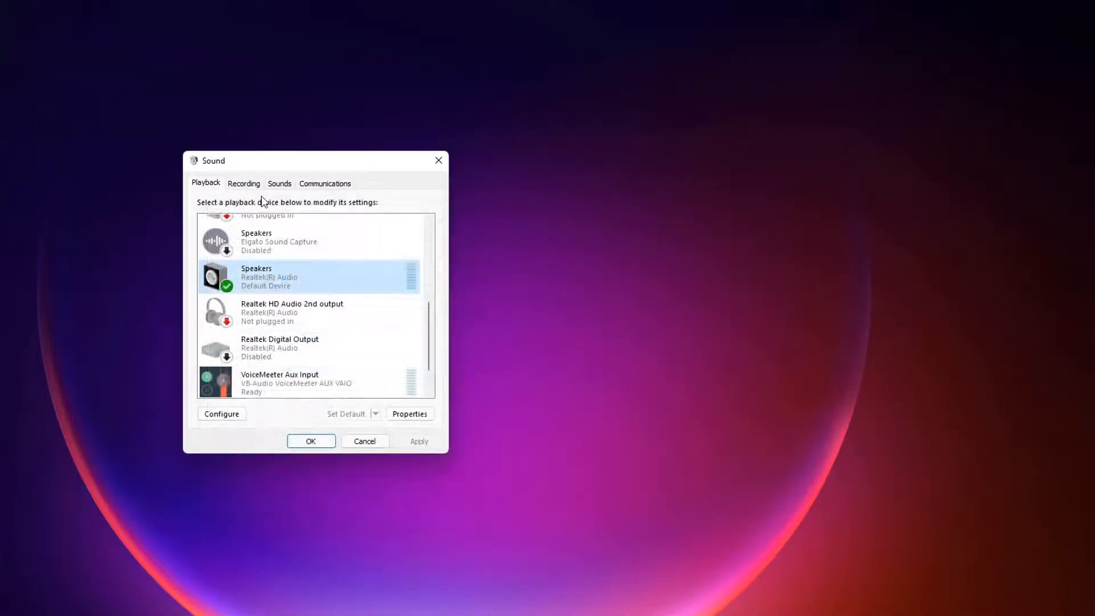
right_click(269, 268)
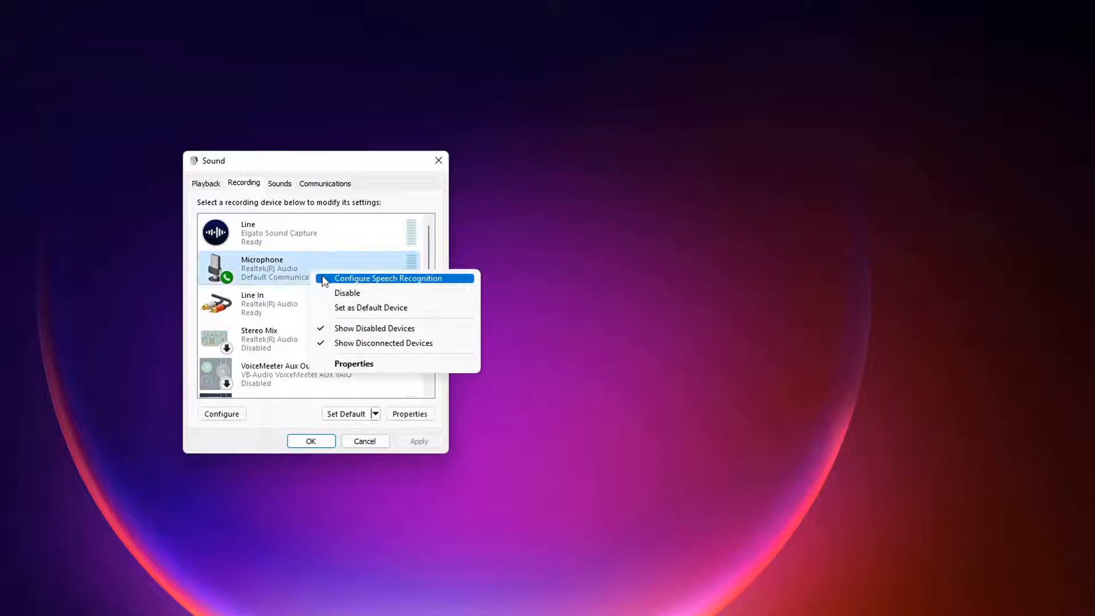
click(354, 362)
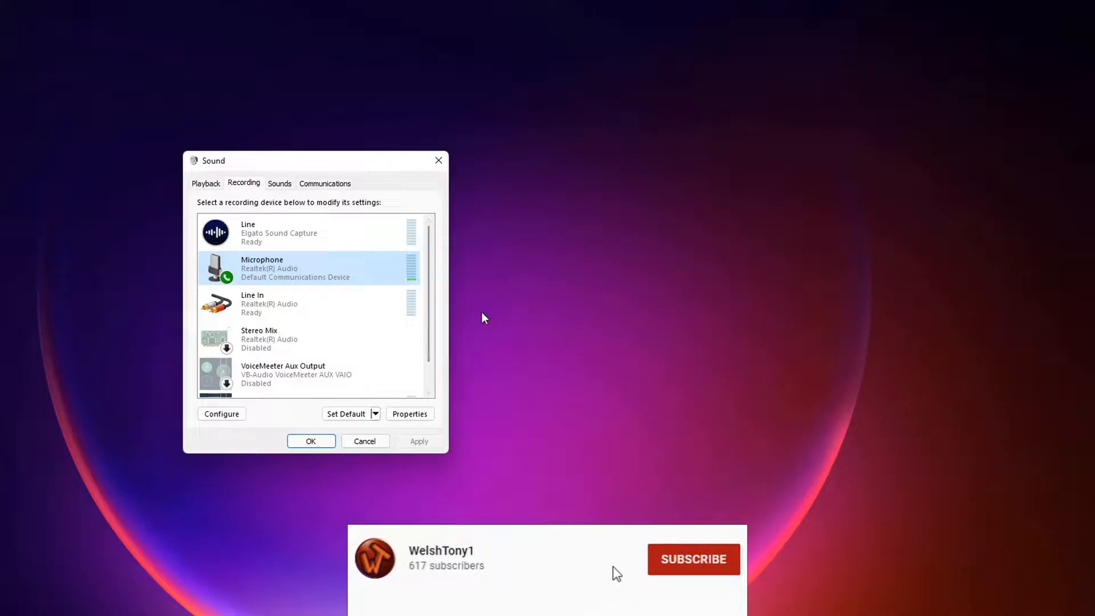
click(692, 559)
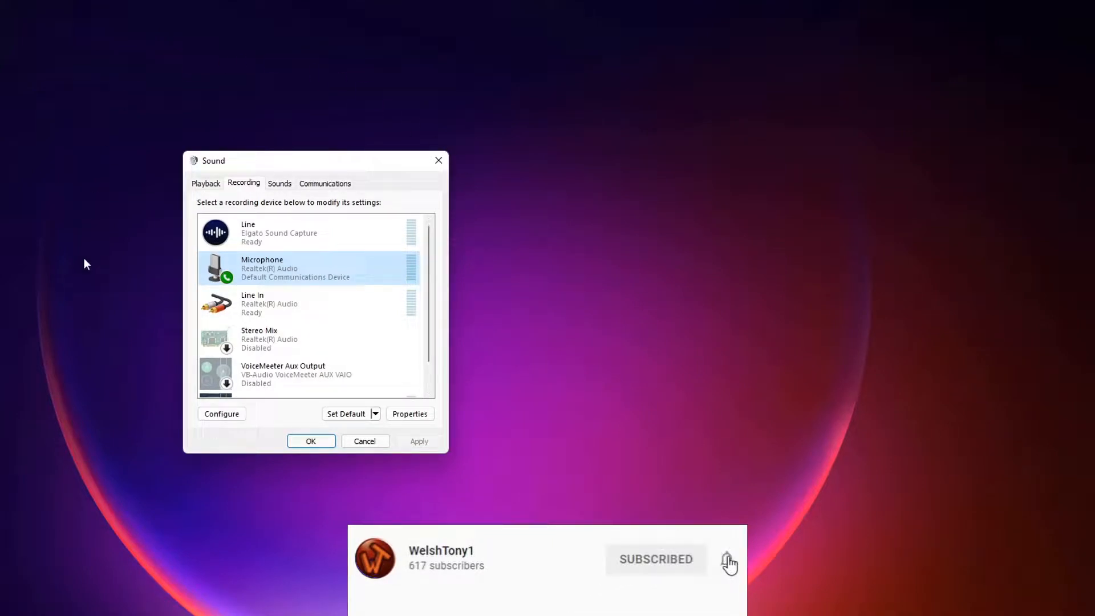
click(729, 558)
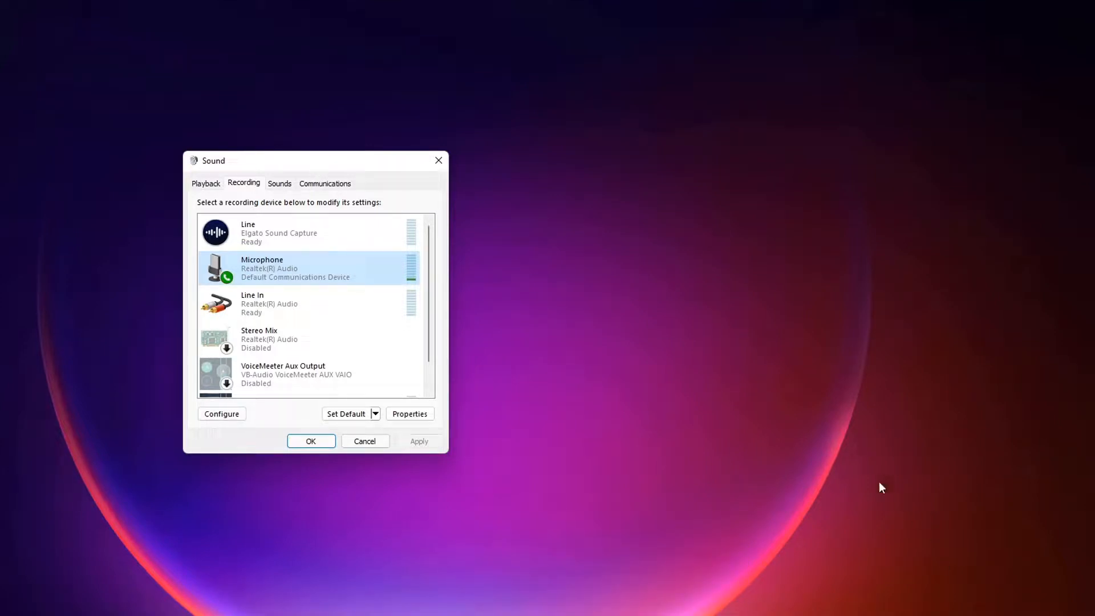
mouse_move(508, 204)
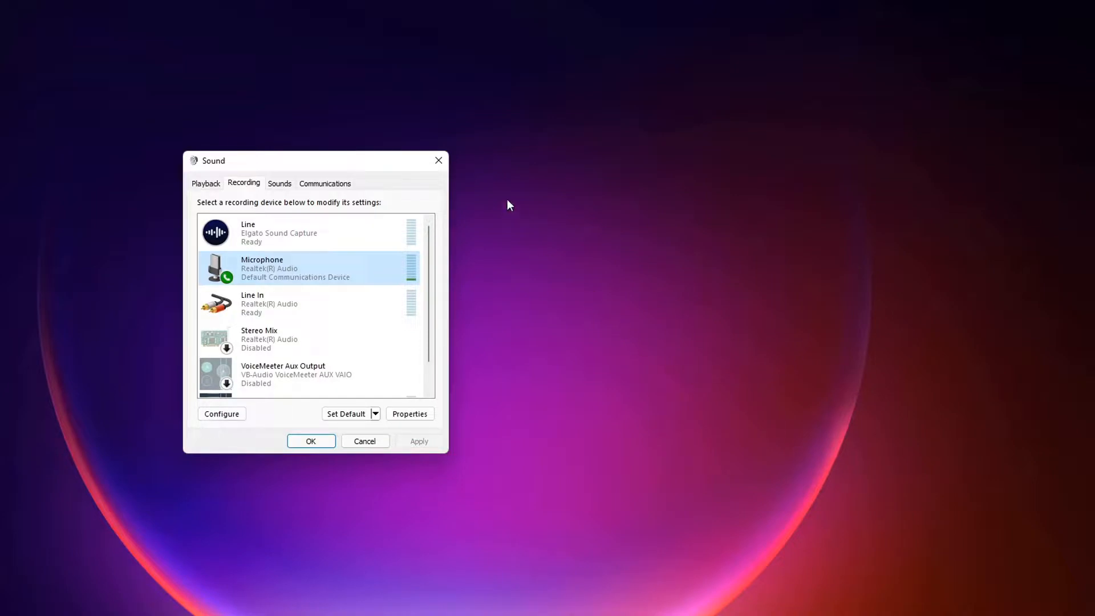
mouse_move(438, 160)
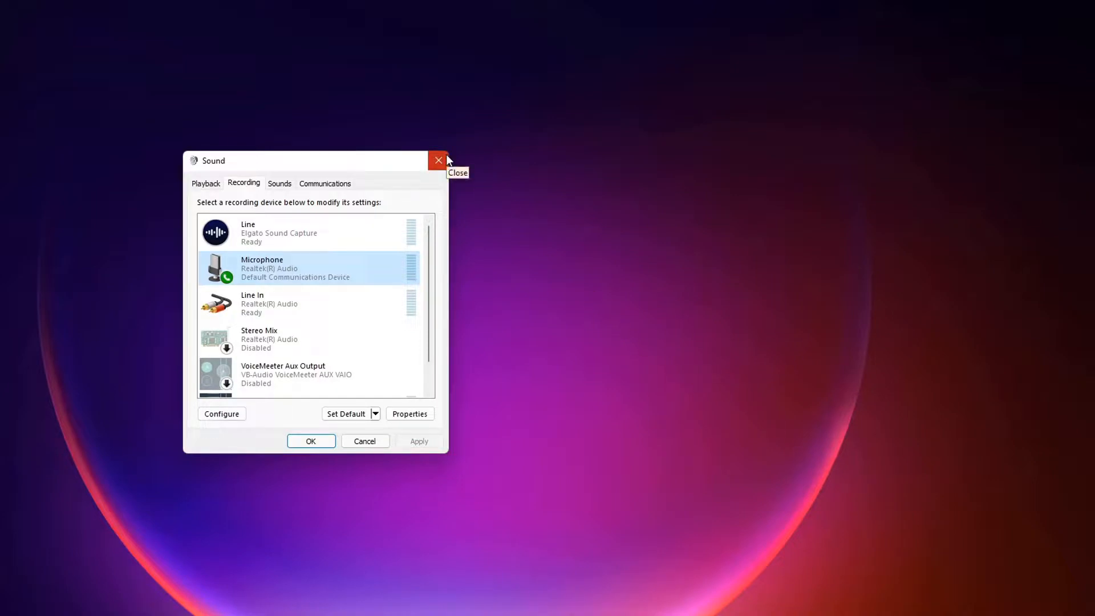
mouse_move(408, 150)
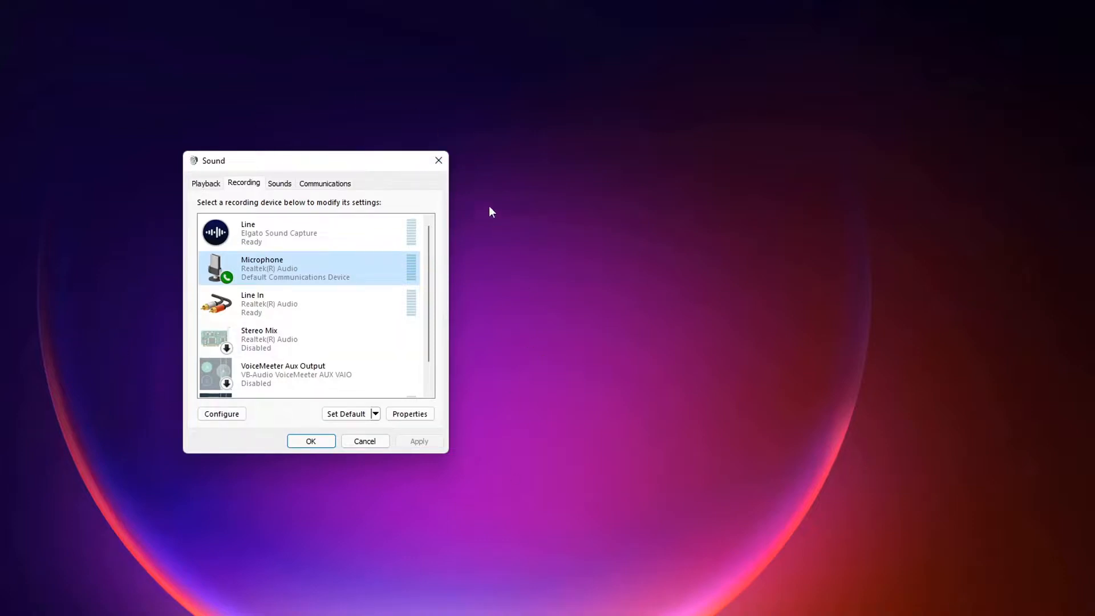
mouse_move(461, 207)
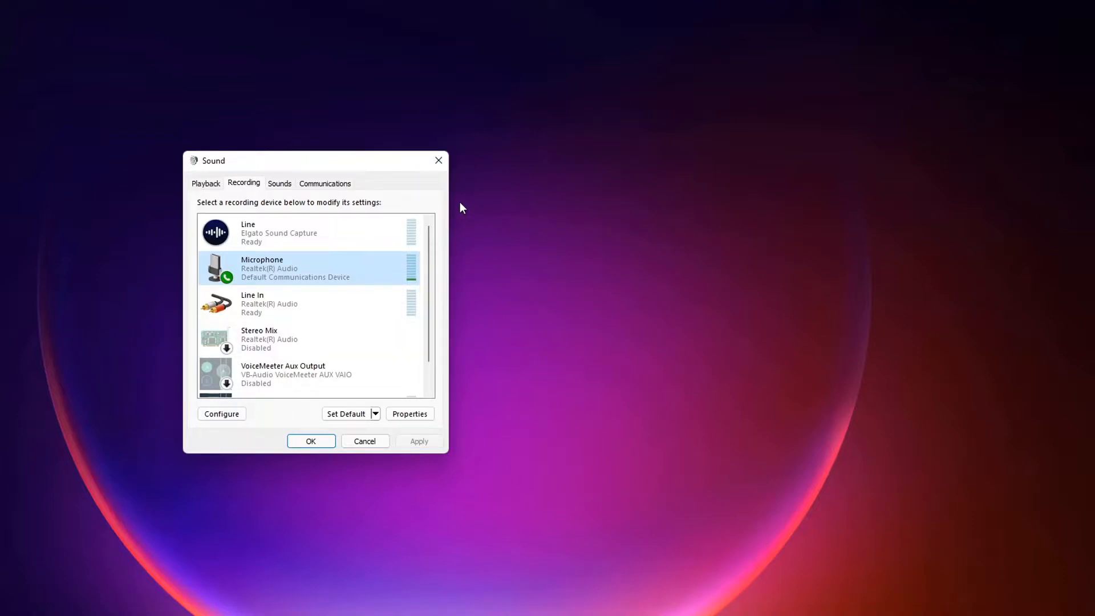
mouse_move(357, 162)
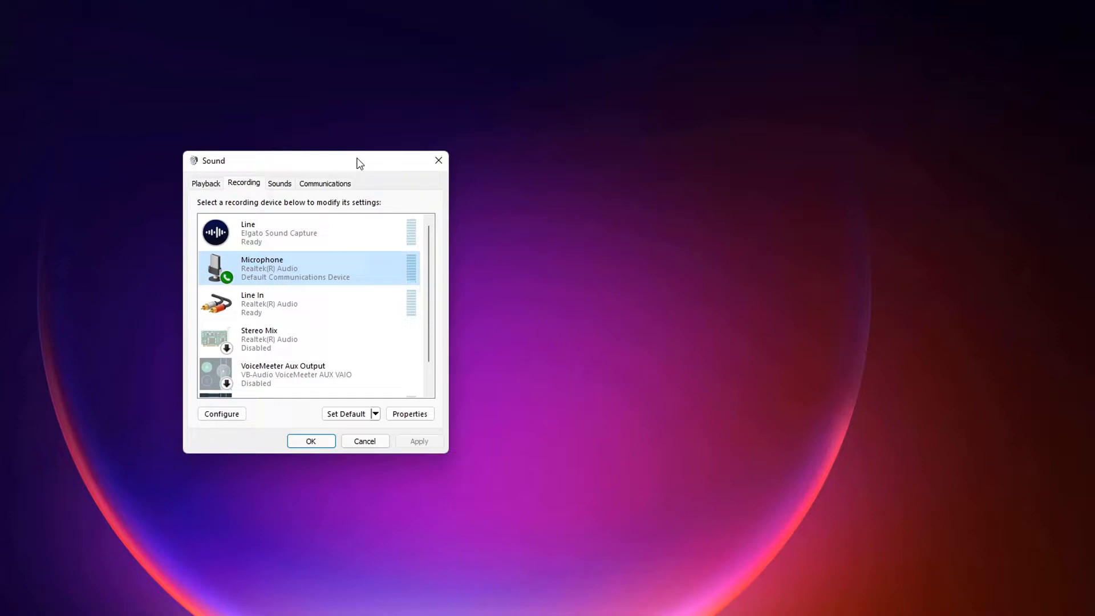